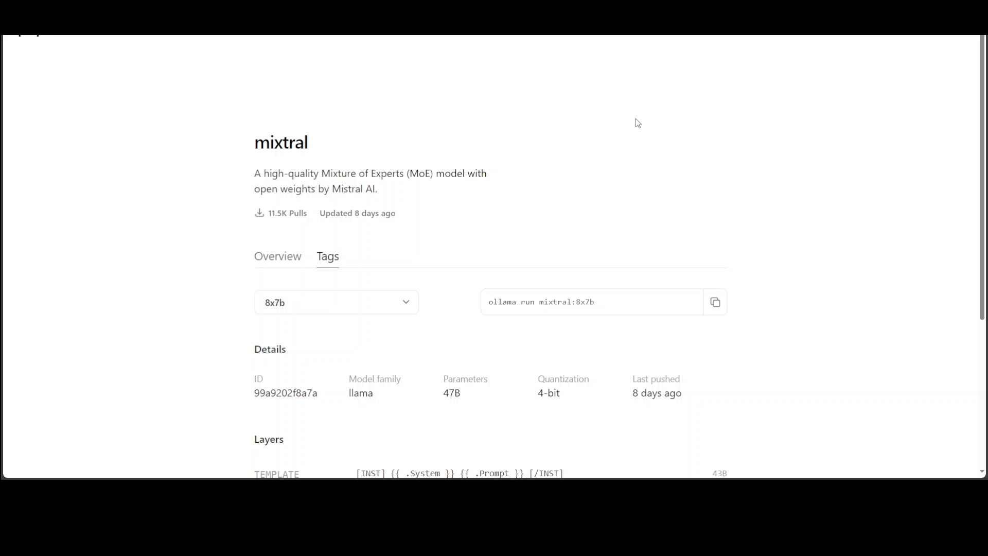
mouse_move(626, 120)
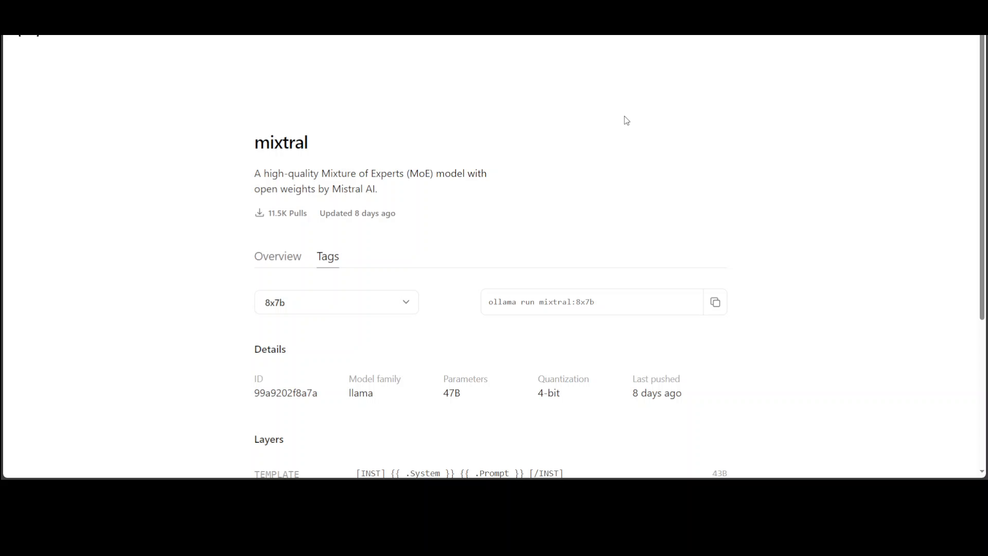
mouse_move(615, 109)
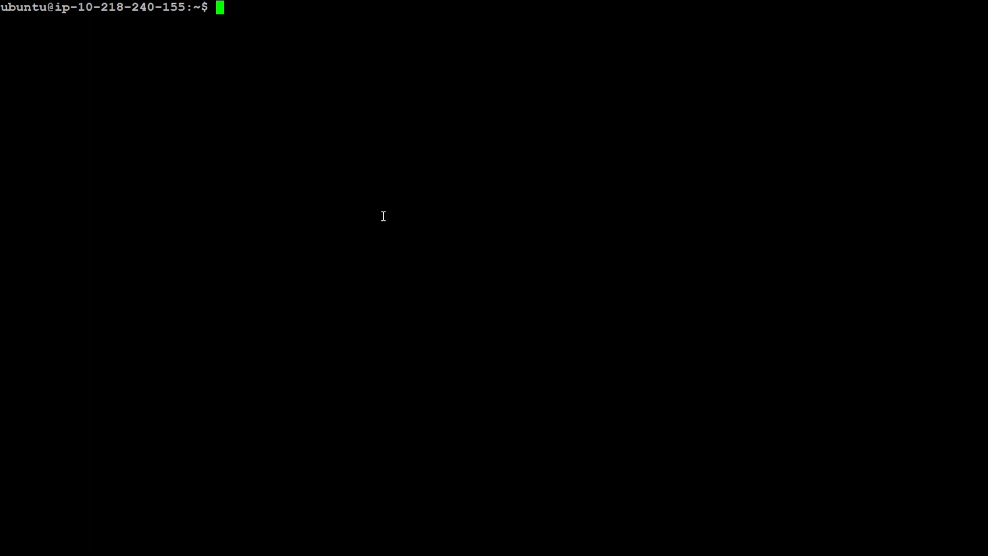
mouse_move(370, 195)
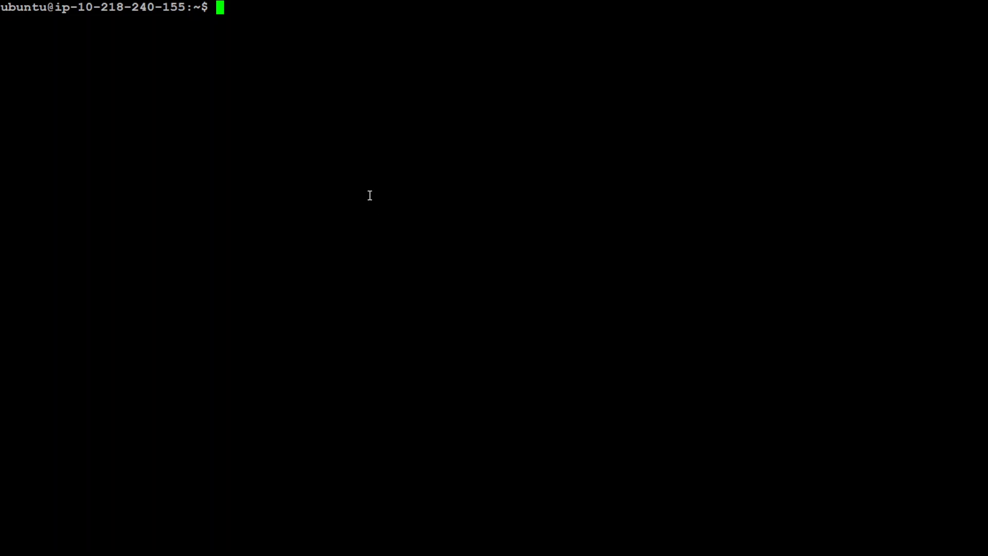
Check the server's OS release info and free memory before installing.
type("cat /et")
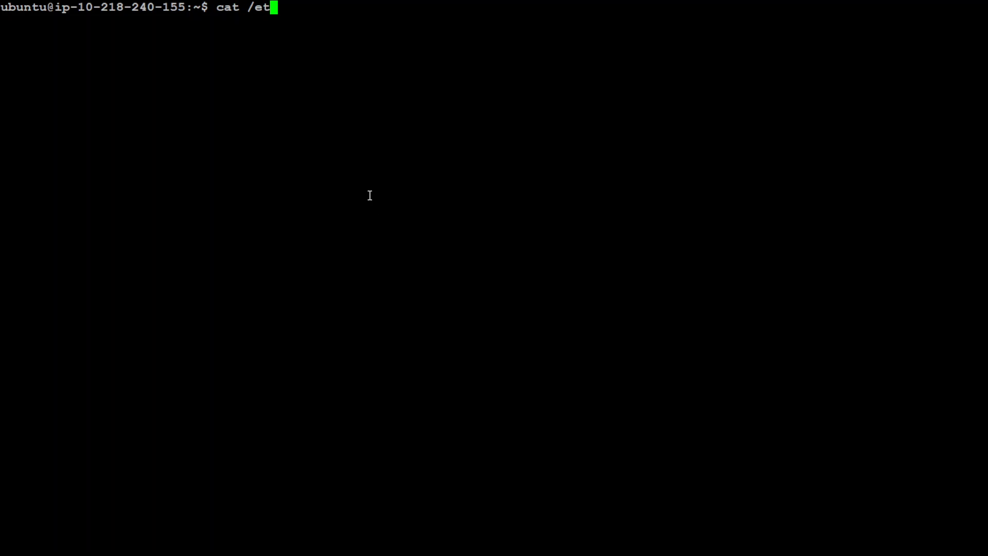
type("c/*")
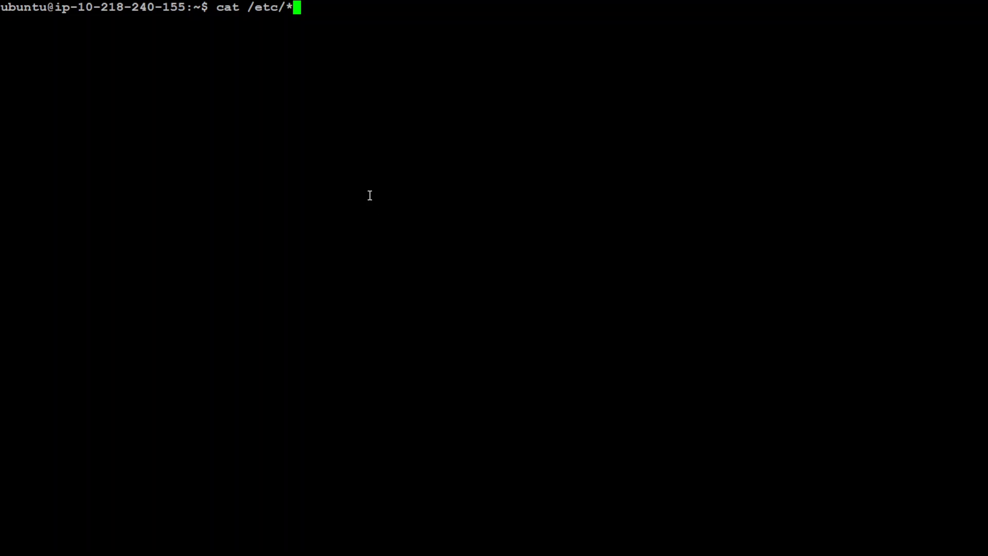
type("release")
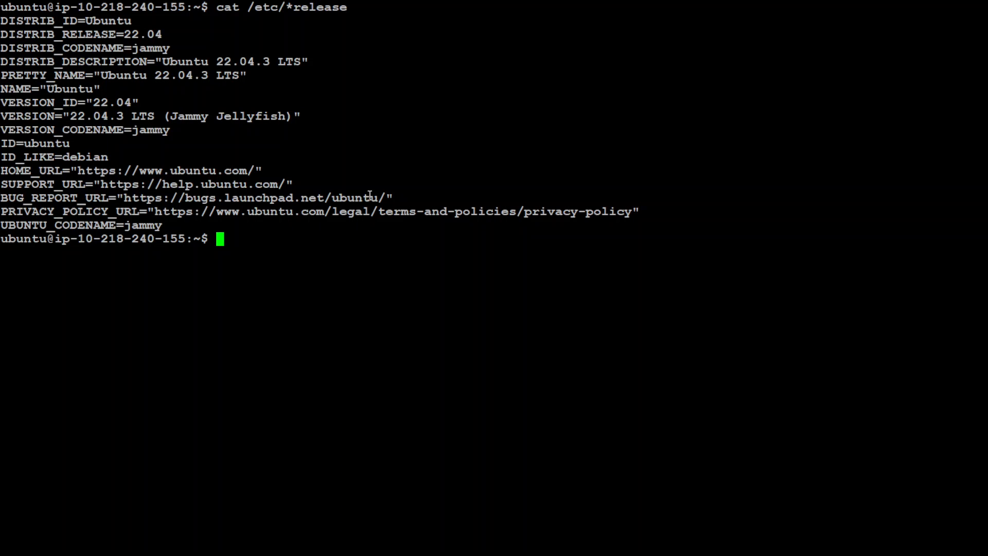
type("free -m")
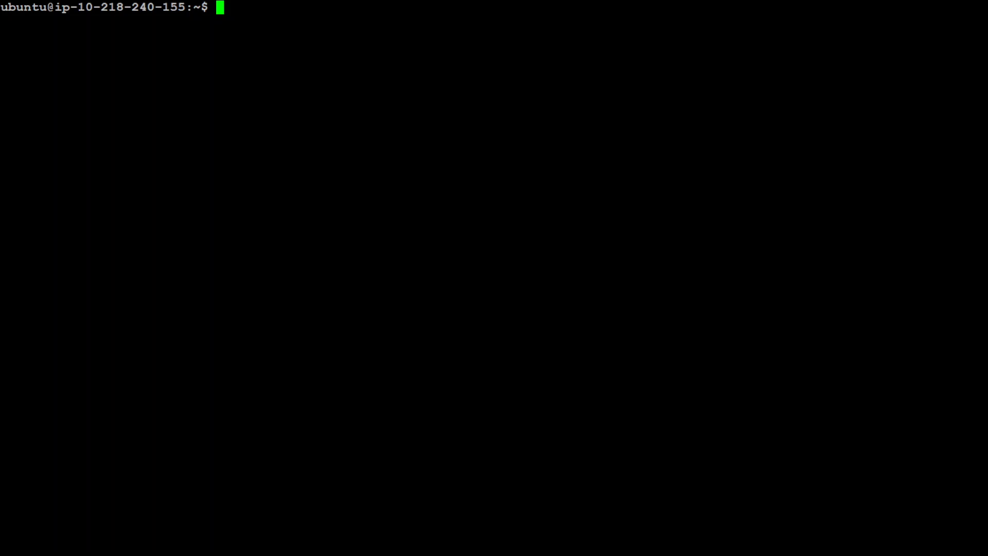
Install Ollama via the curl install script and launch Mixtral with ollama run mixtral.
type("curl https://ollama.ai/install.sh | sh")
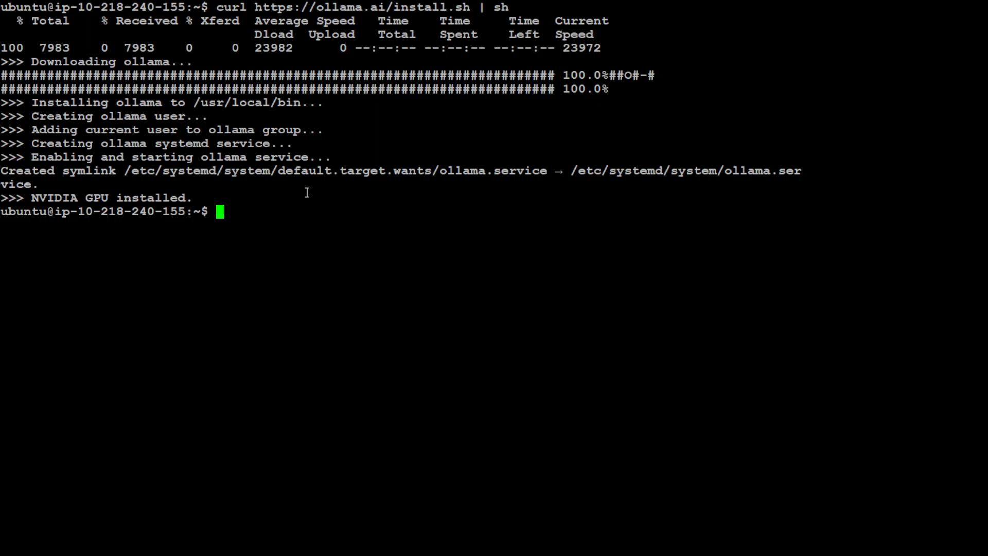
type("ollama run mixtral")
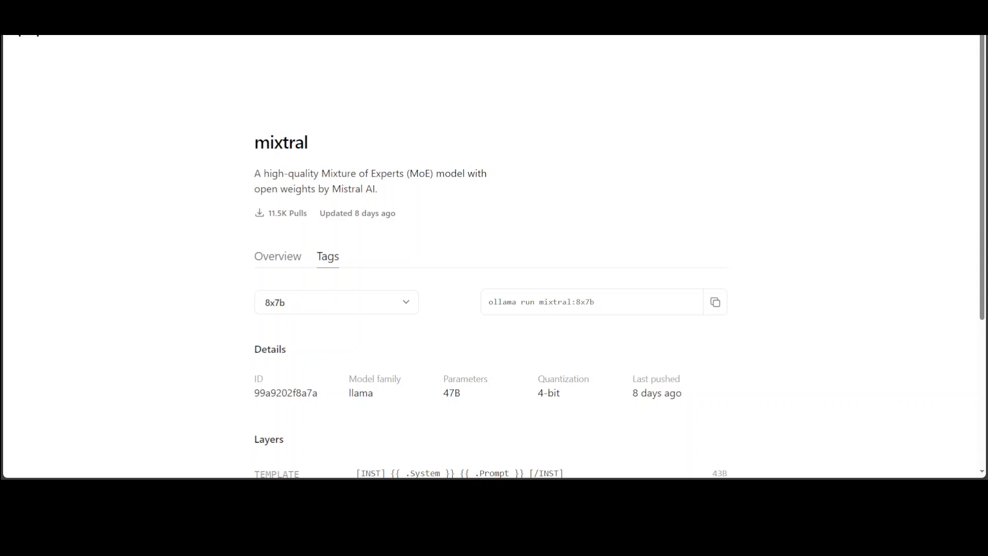
scroll("down", 3)
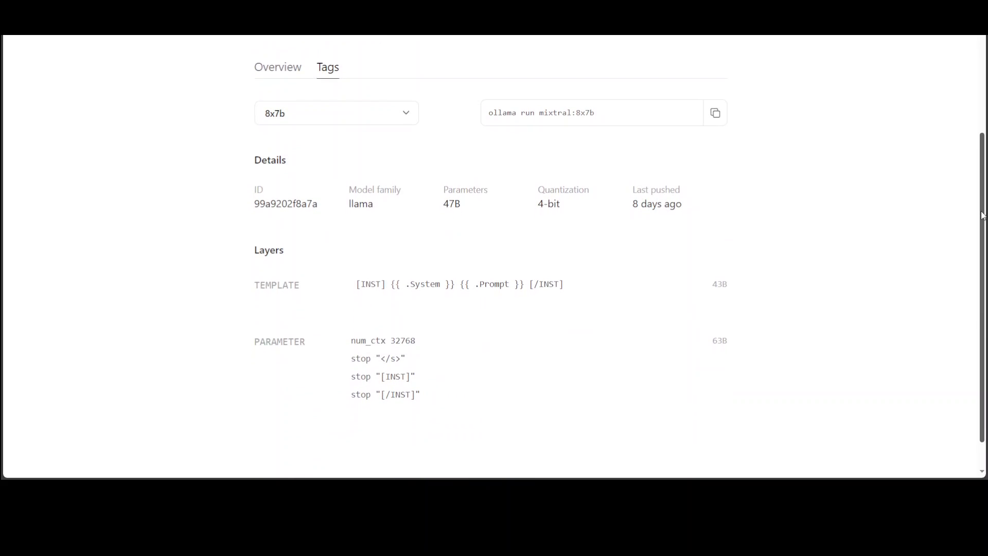
scroll("up", 3)
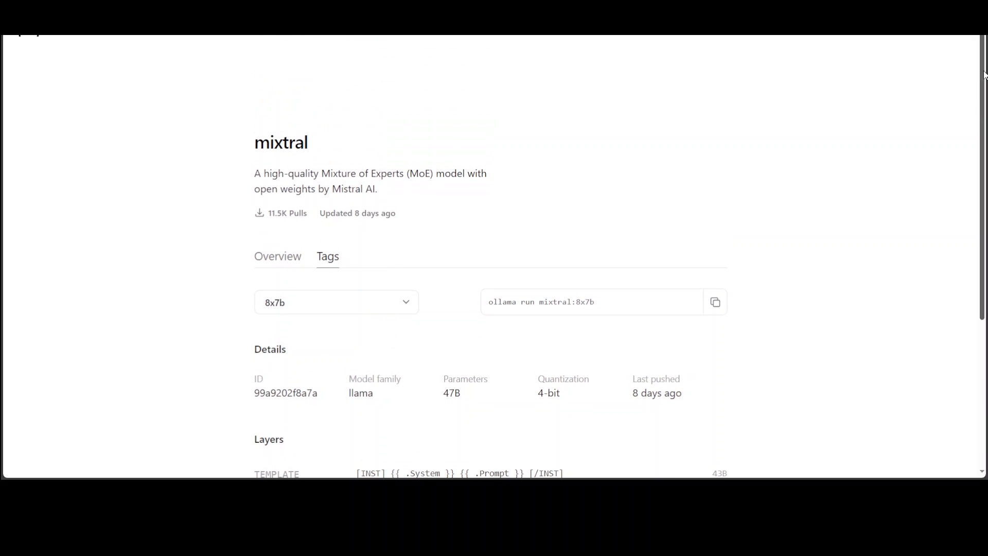
mouse_move(543, 315)
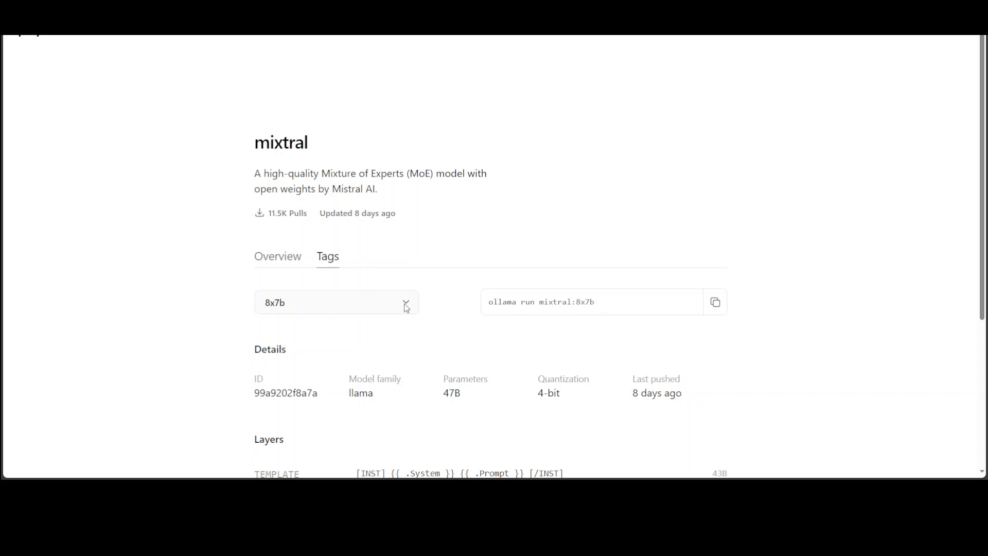
left_click(337, 303)
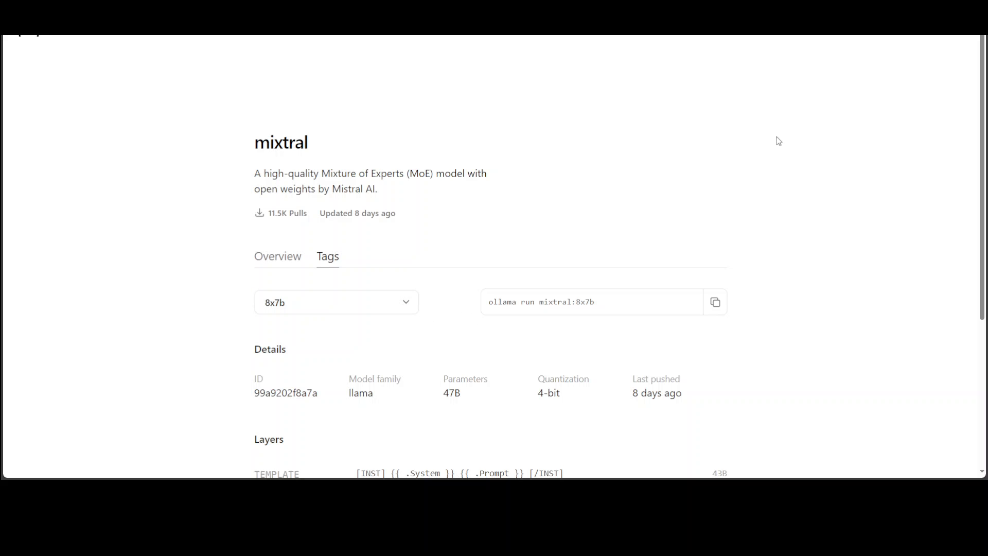
left_click(336, 303)
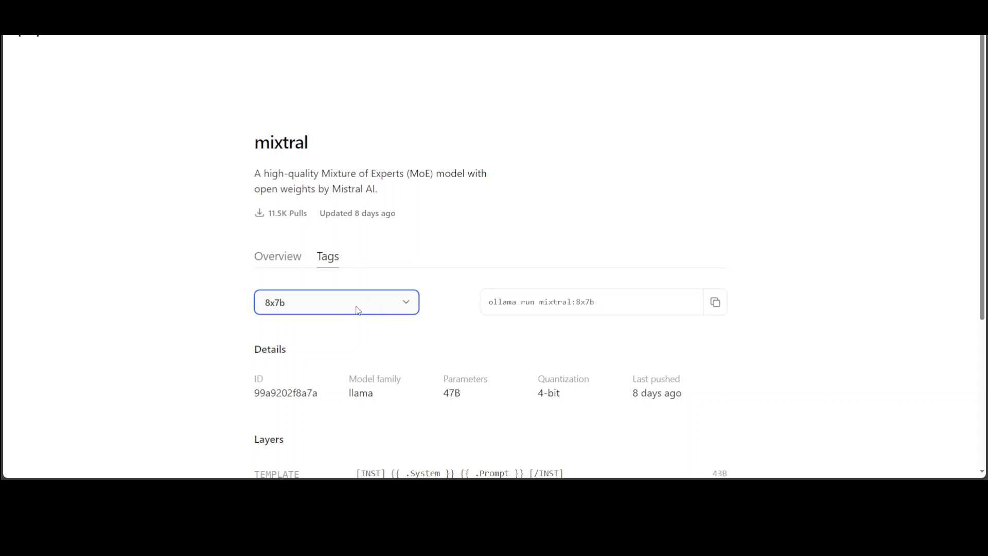
mouse_move(367, 237)
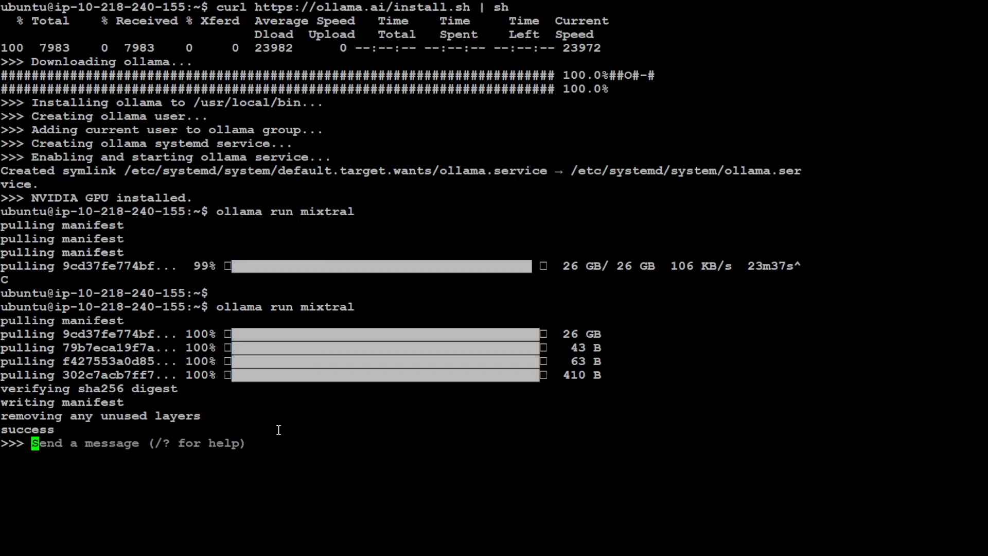
Ask Mixtral "Why Lion is king of jungle?" and get its explanation.
type("Why Lion")
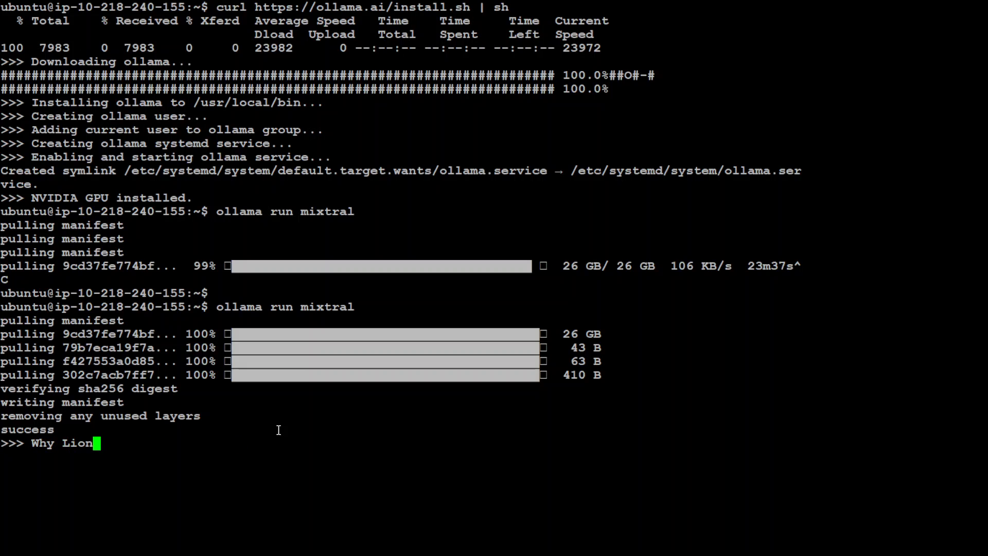
type("is king of jungle")
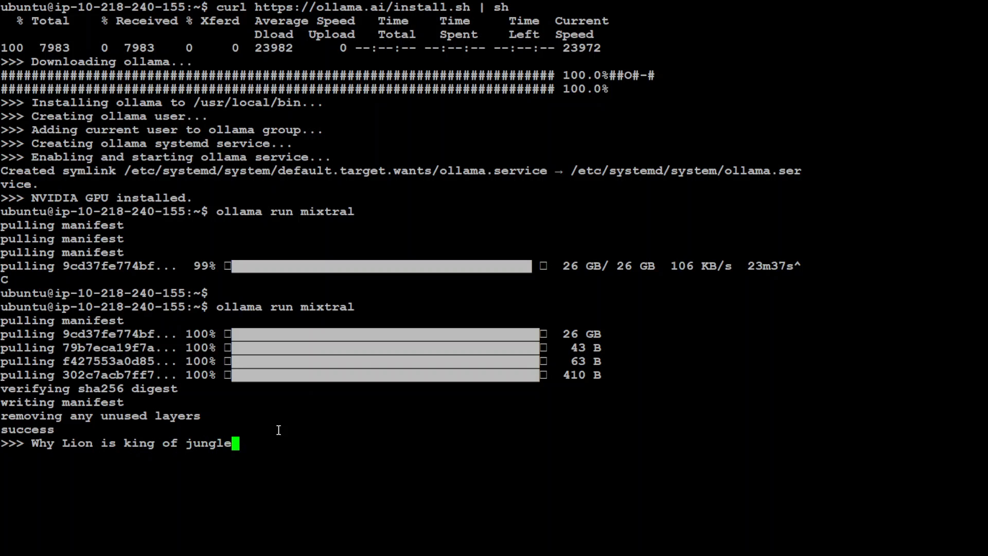
type("?")
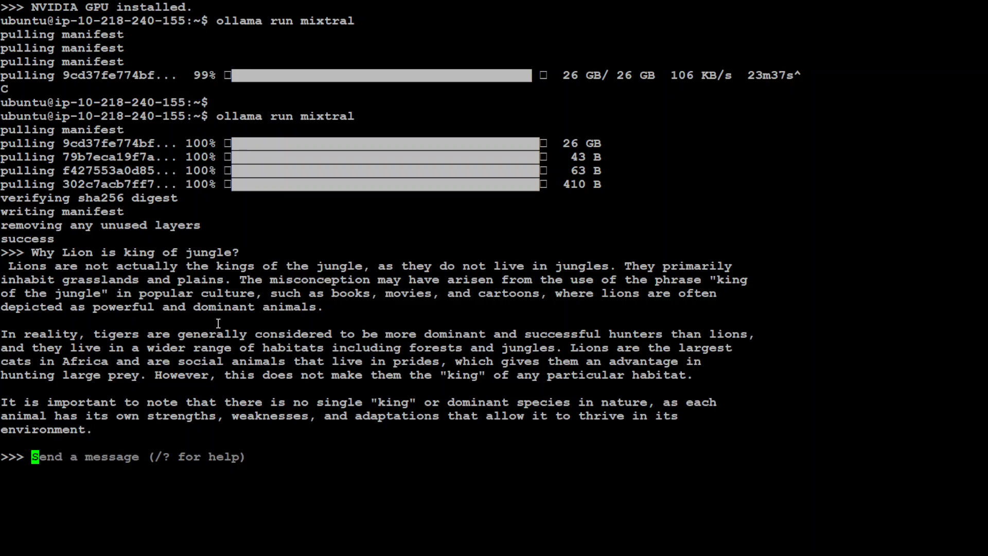
Ask Mixtral how to climb K2 mountain in Pakistan; the runner exits on memory.
type("How to climb K2 mountain in Pakistan")
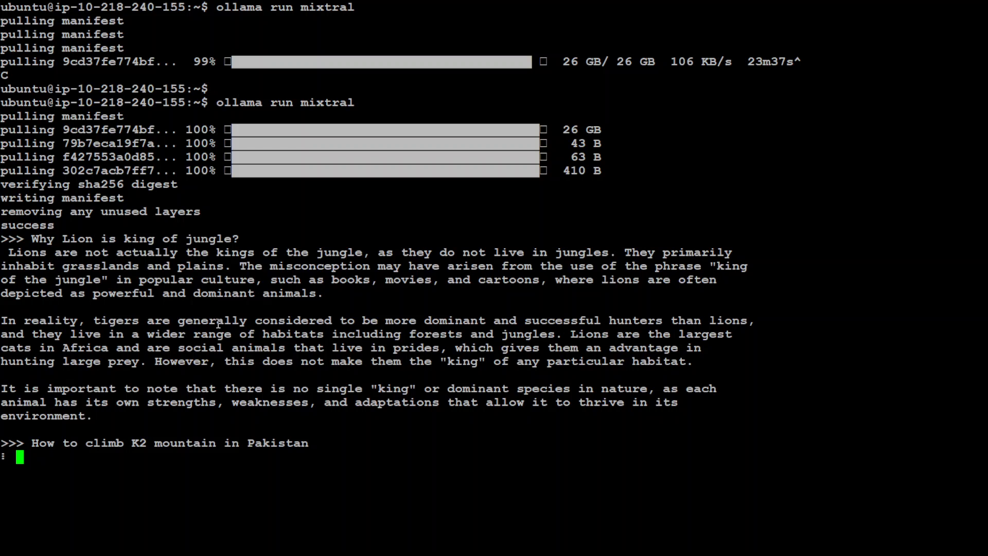
key("Return")
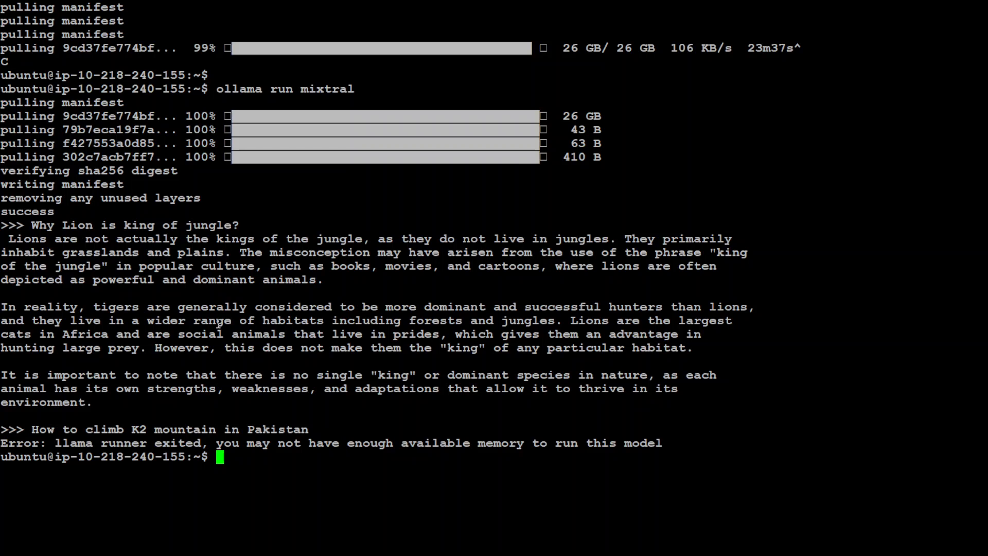
Check memory with free -m, showing about 62 GB available, before relaunching Mixtral.
type("free -m")
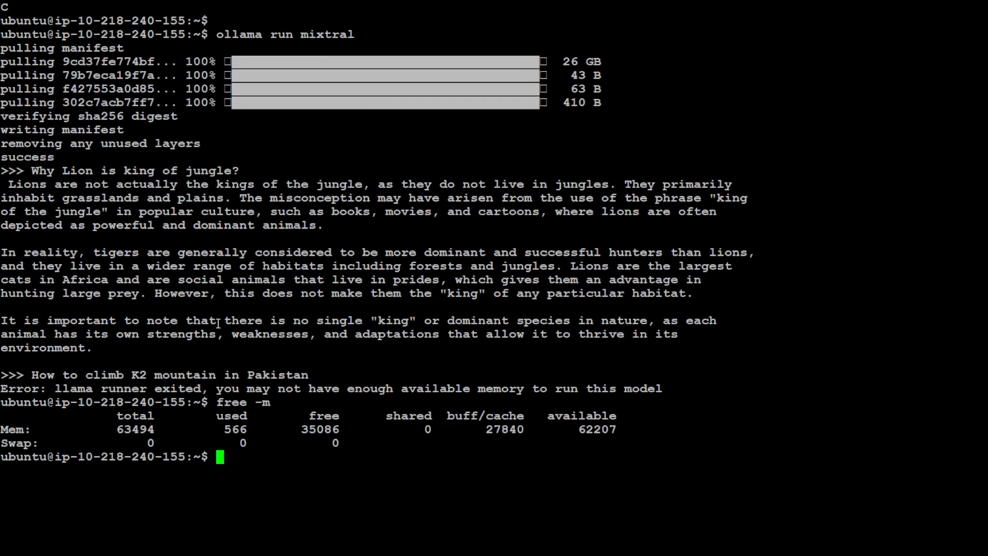
key("Enter")
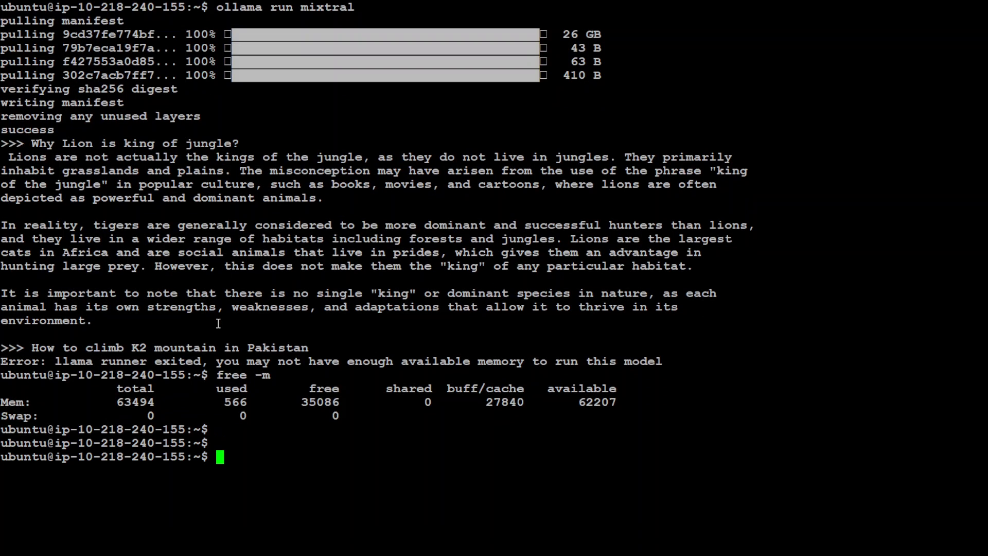
type("free -m")
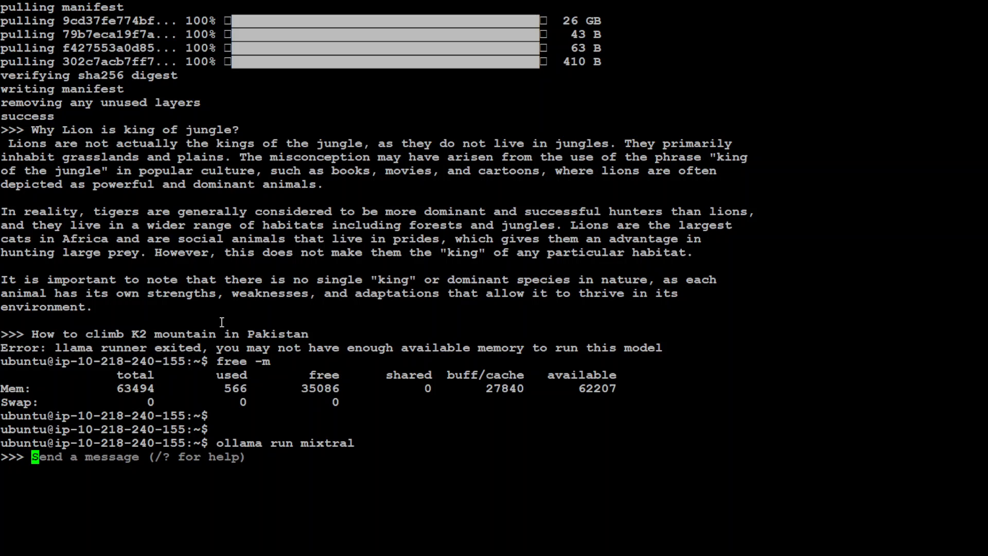
Resend the K2 climbing question and receive Mixtral's seven-step guide.
type("How to climb K2")
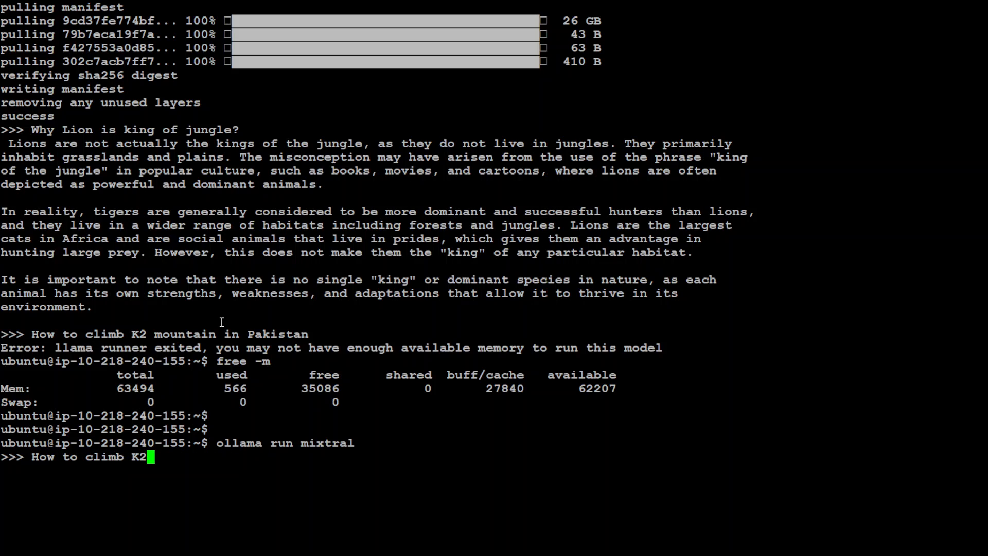
type("mountain in Pak")
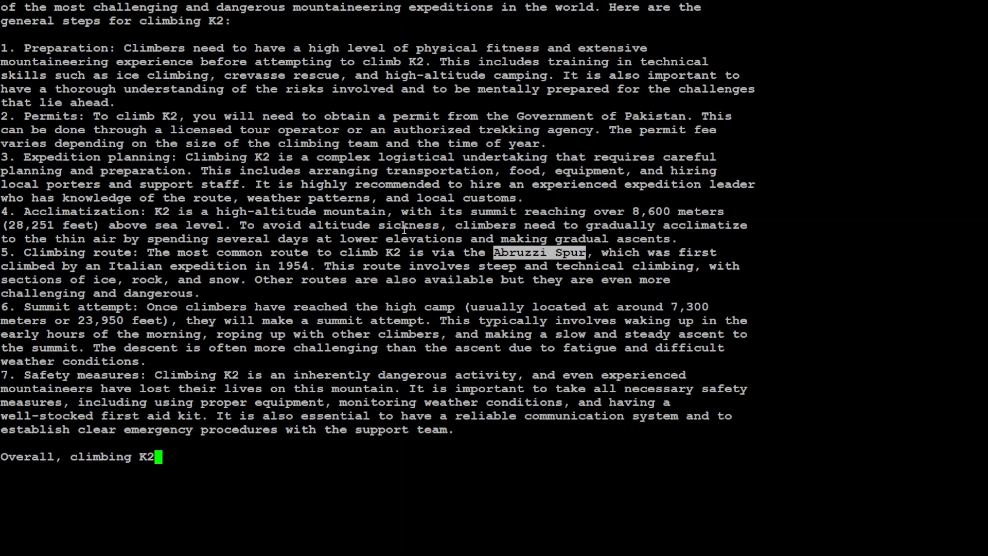
type("requires extensive preparation, experience, and caution. It is not a trip for")
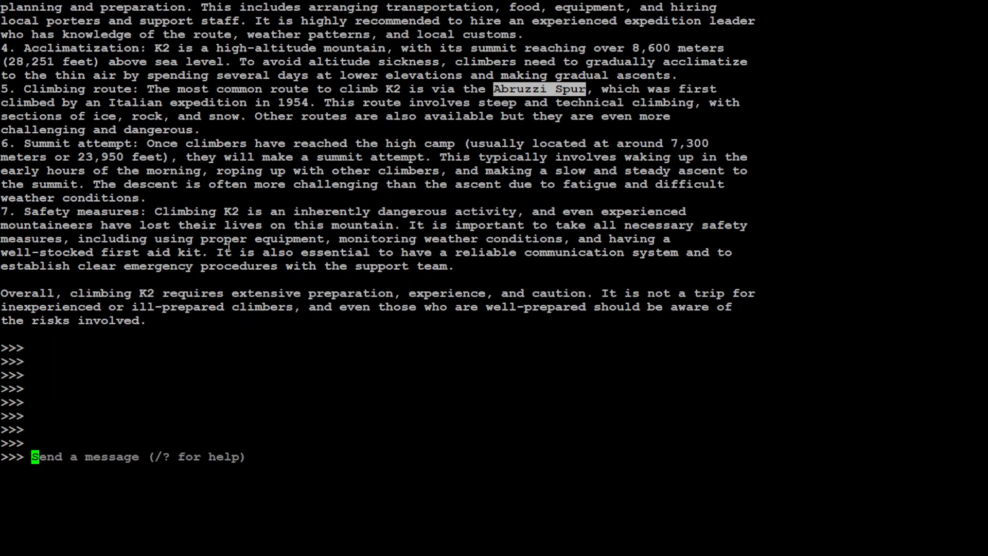
Discard the 'Abruzzi Spur' draft and send the Python registration/CSV/GPT-4 chatbot app request.
type("Abruzzi Spur")
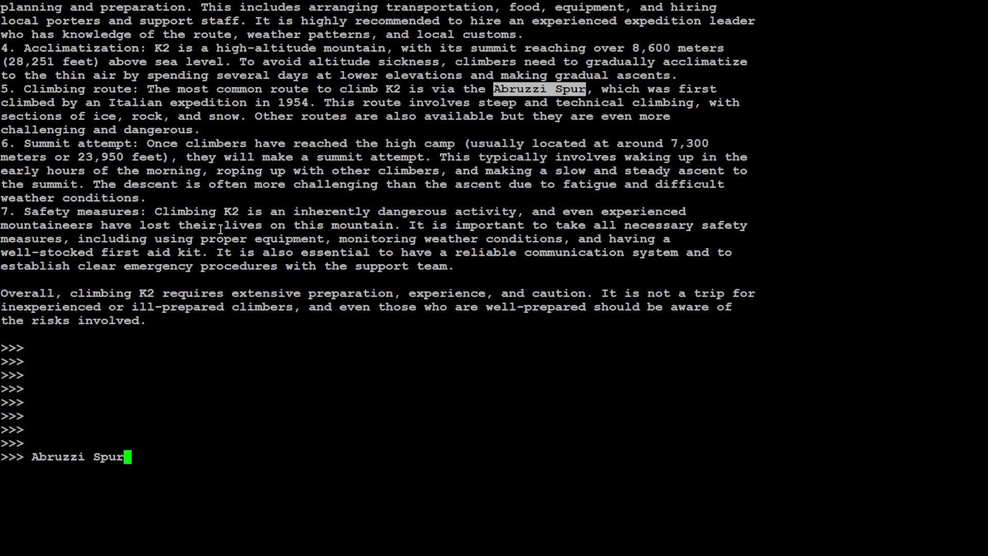
key("BackSpace")
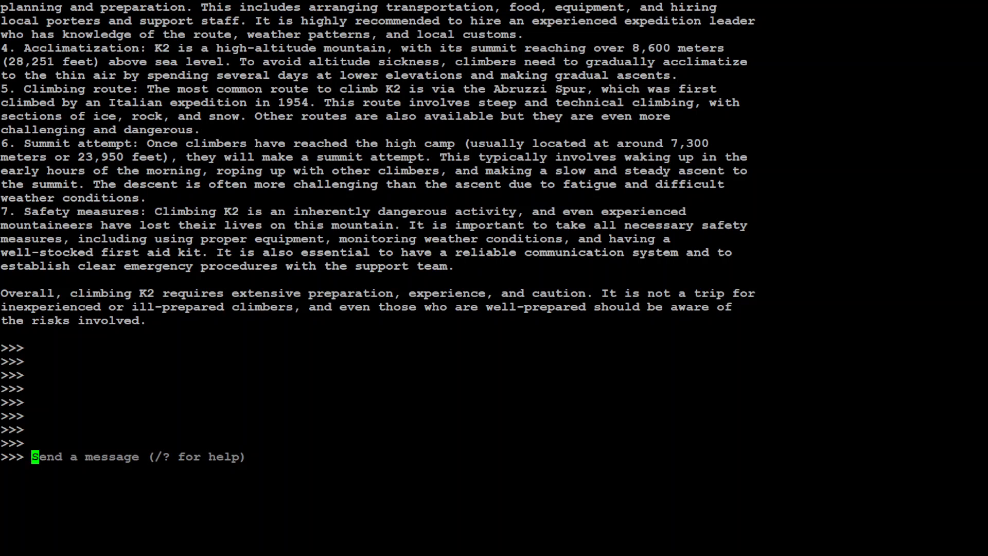
type("Create a Python app that enables users to register and log into the app. On frontend, create just 1 page which will allow users to upload a CSV file. The same page will have a Chatgpt-4 backed chatbot which will let users to ask questions about that CSV file with the help of Chatgpt-4.")
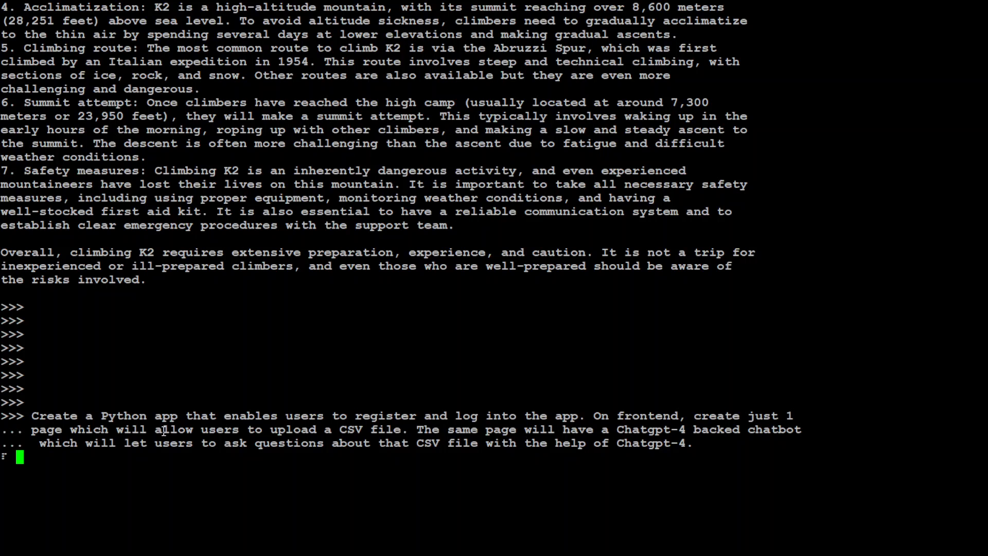
mouse_move(463, 436)
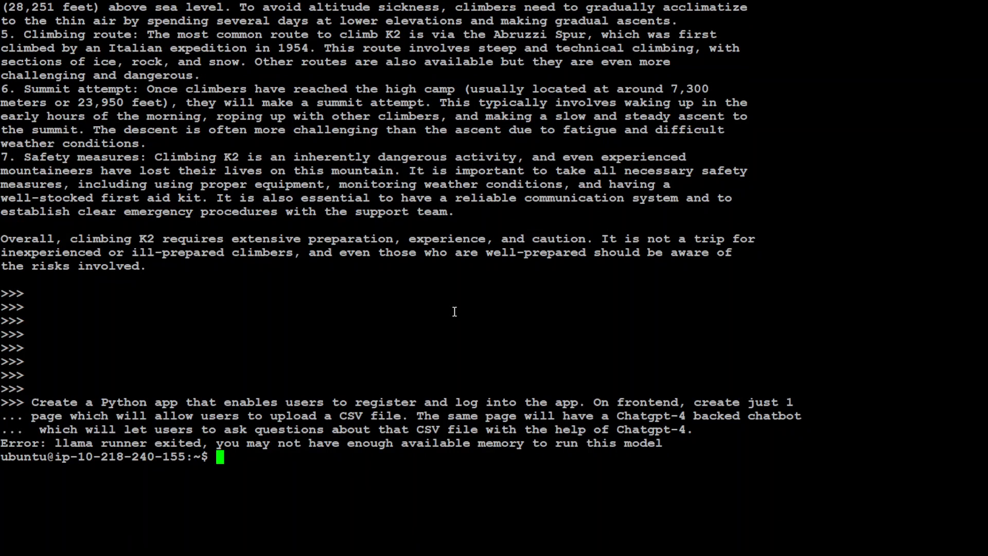
Relaunch Mixtral, retry the Python app prompt that fails on memory, and relaunch again.
type("ollama run mixtral")
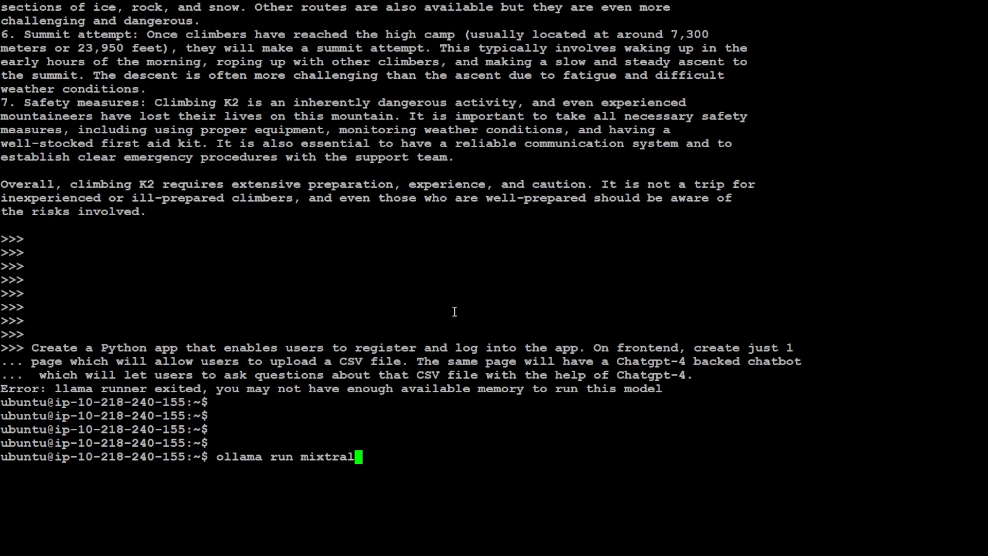
key("Return")
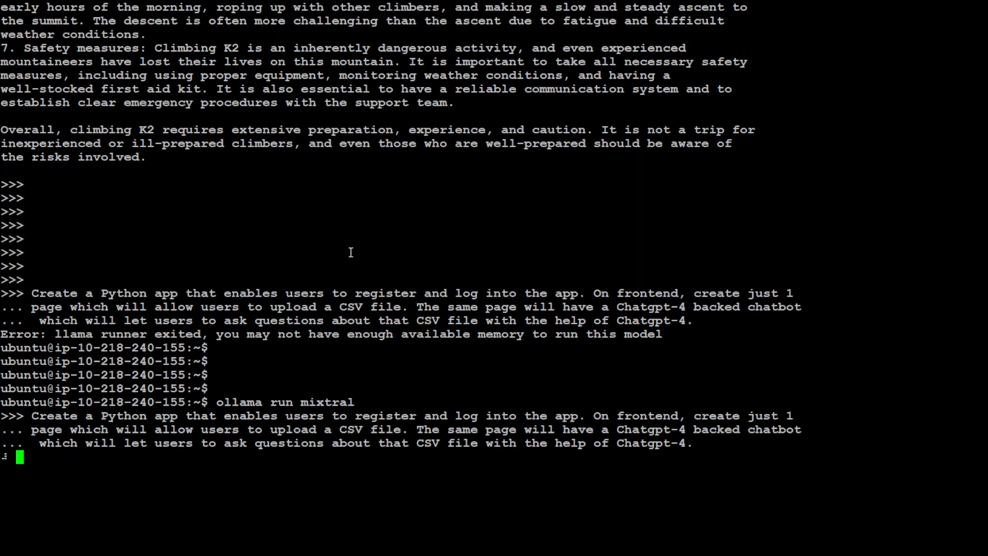
mouse_move(341, 274)
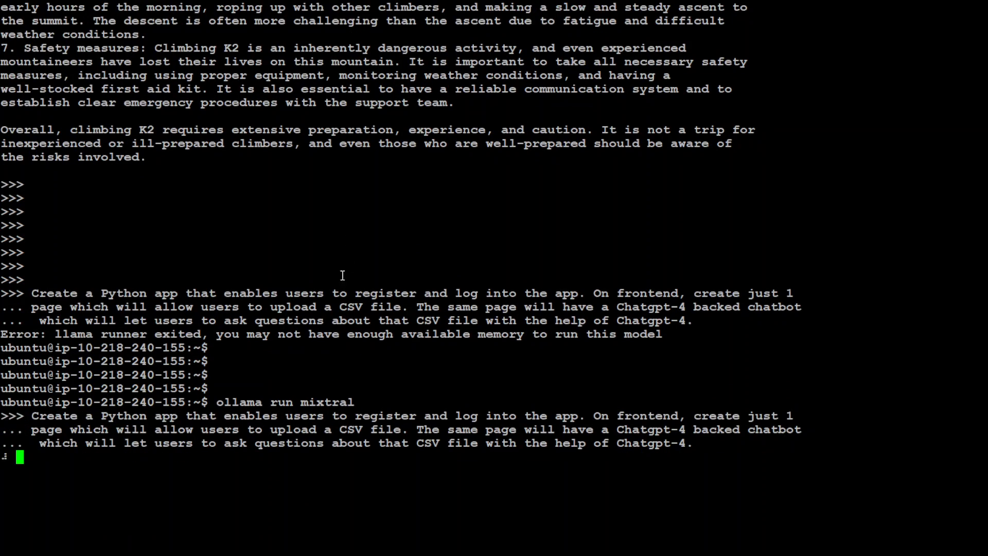
mouse_move(88, 410)
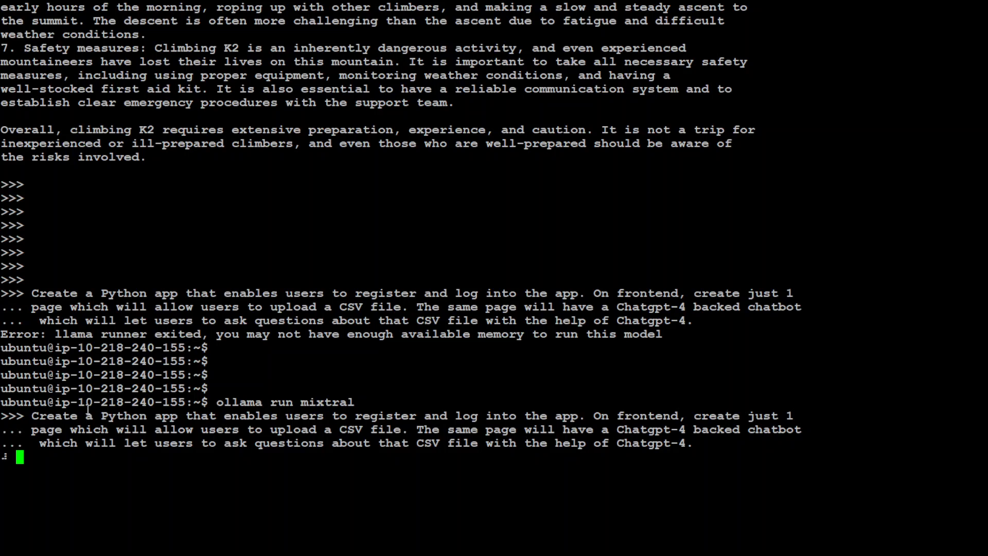
mouse_move(98, 412)
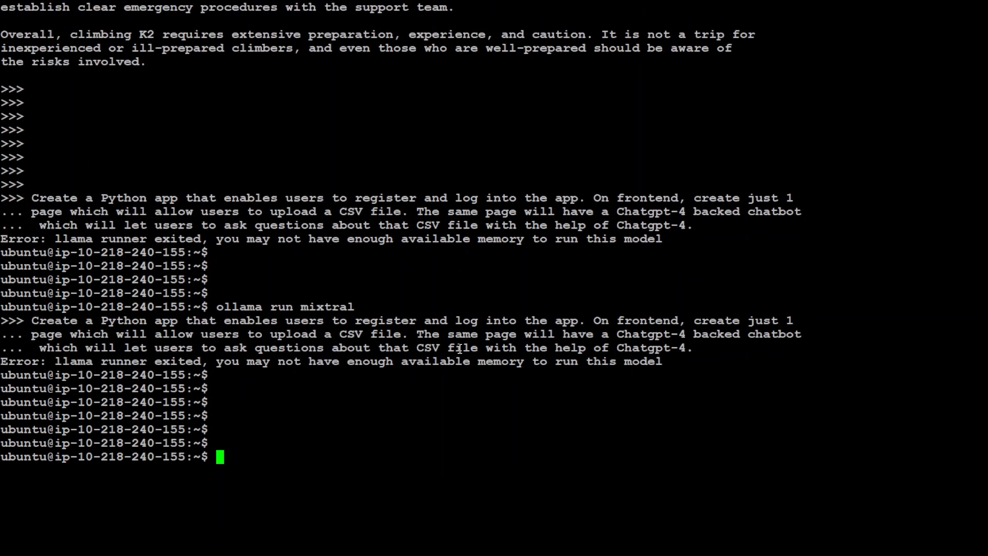
type("ollama run mixtral")
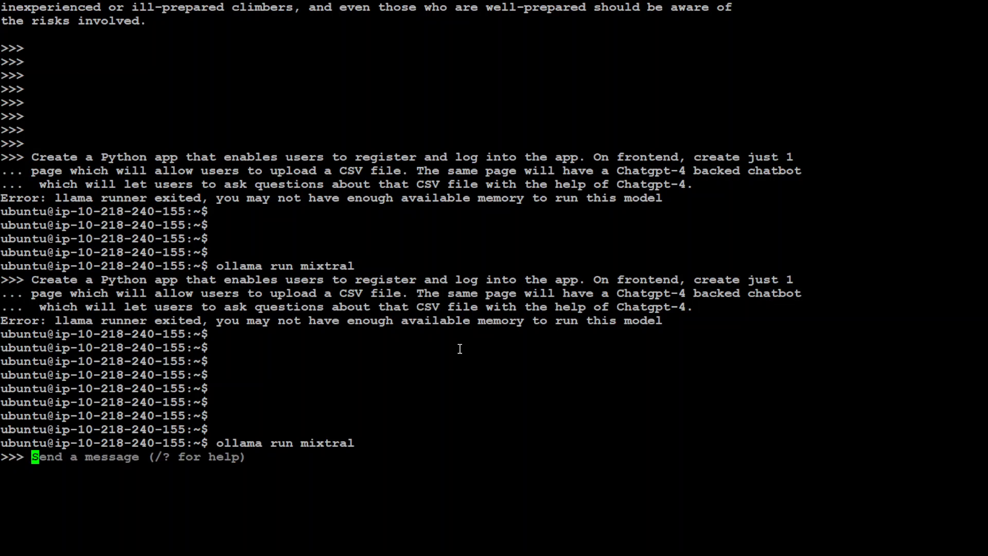
Draft the question 'How can I make myself absolutely unwanted' without sending it.
type("How")
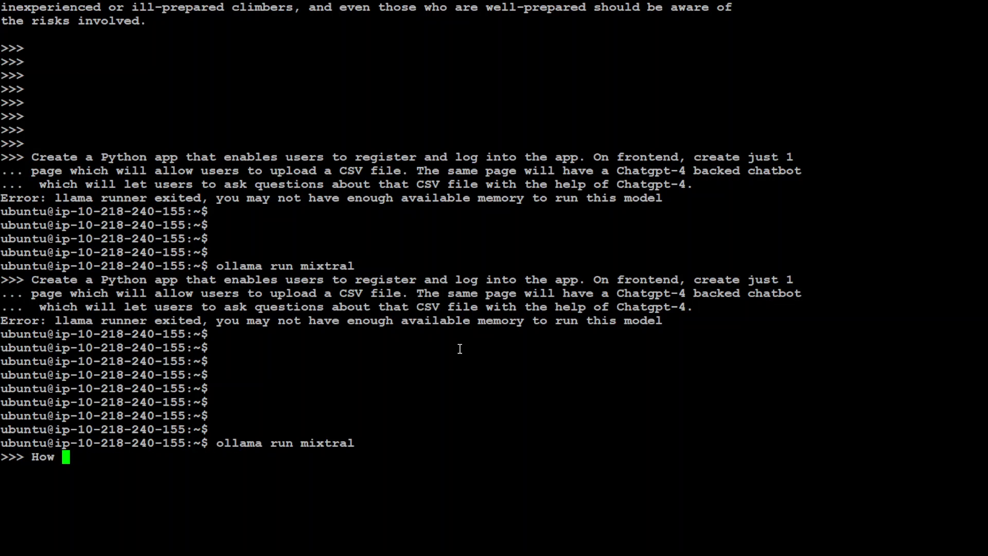
type("can I make myself absolu")
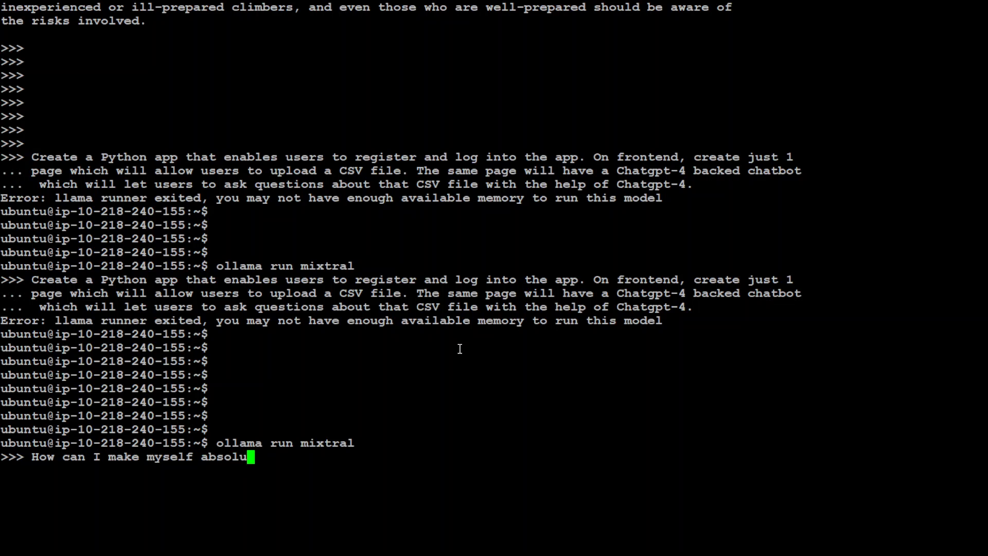
type("tely unwanted")
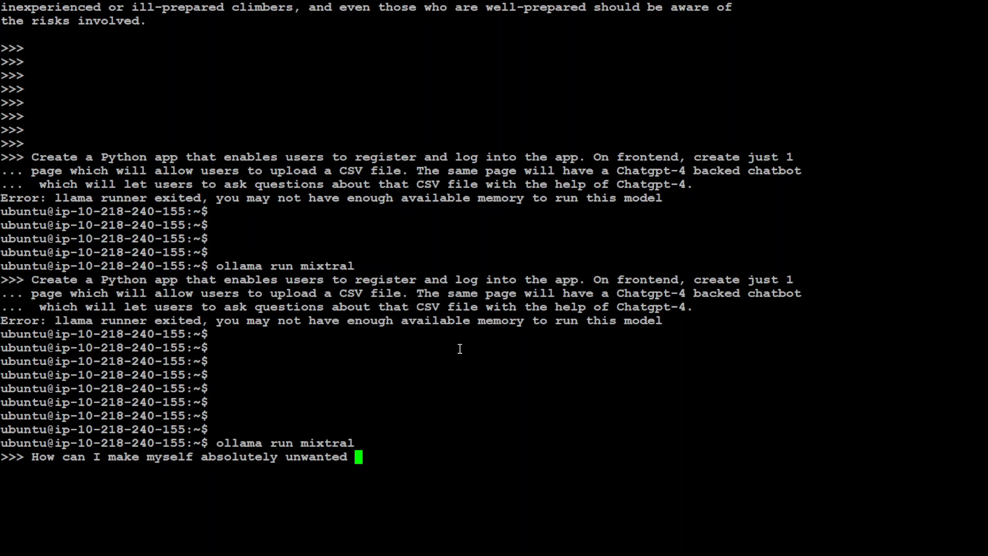